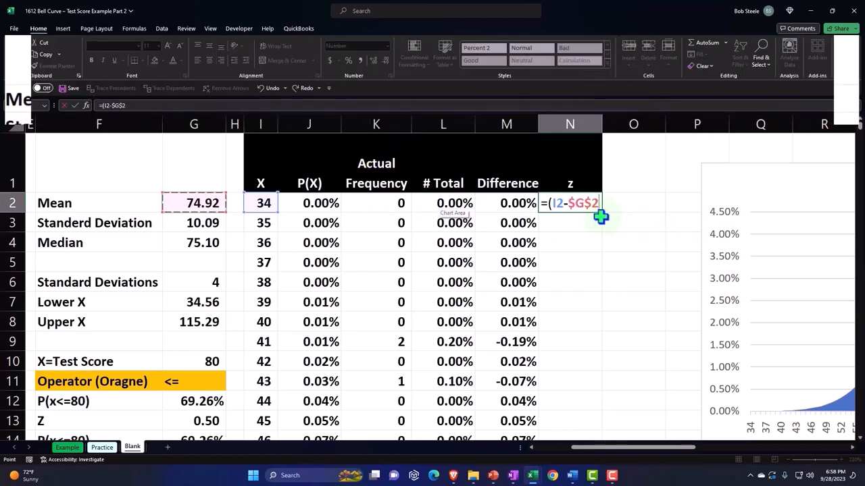
# Step: Complete the N2 z-score formula =(I2-$G$2)/$G$3 for the z column
pyautogui.write(')')
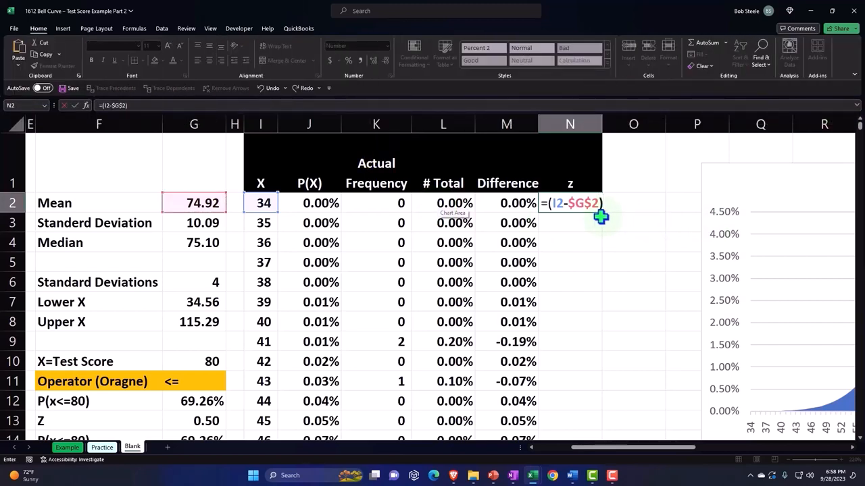
pyautogui.write('/$G$3')
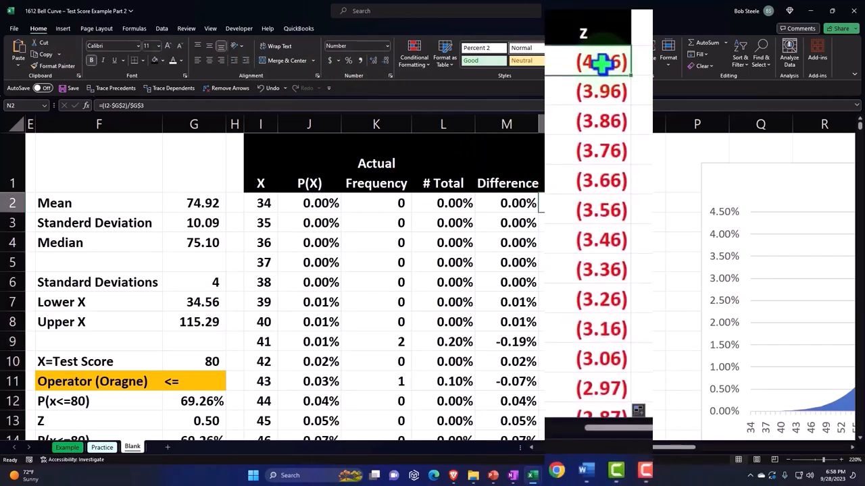
pyautogui.scroll(-3)
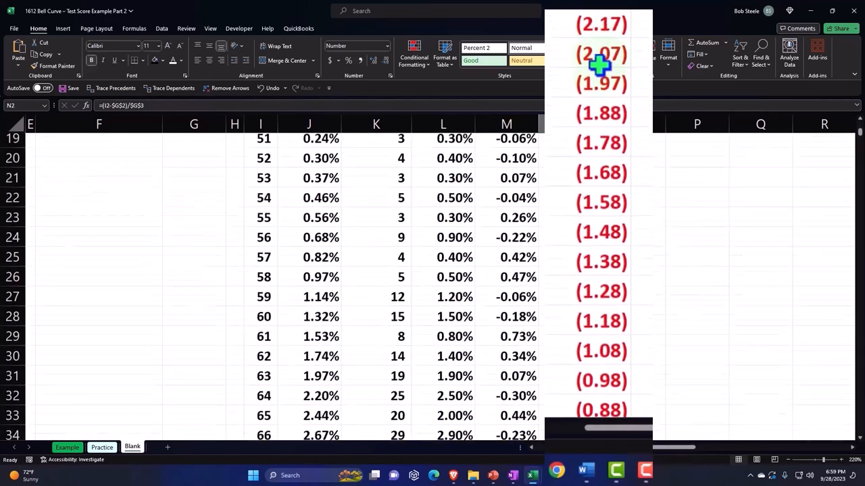
pyautogui.scroll(-3)
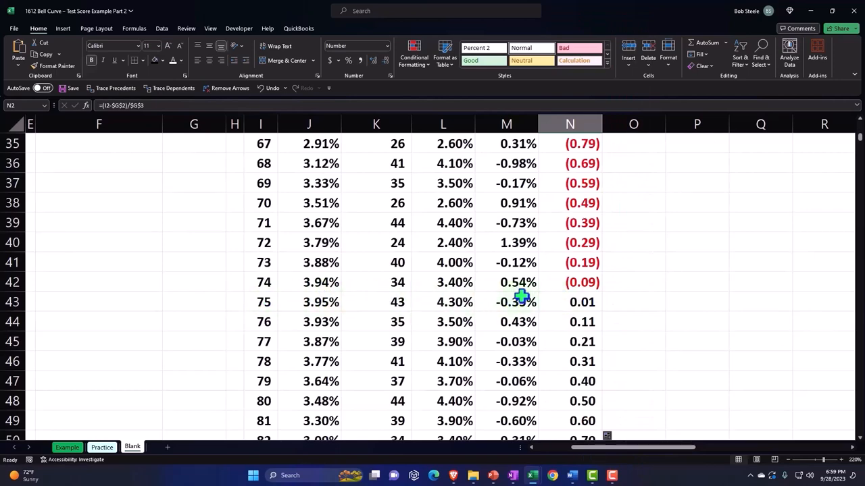
pyautogui.scroll(-3)
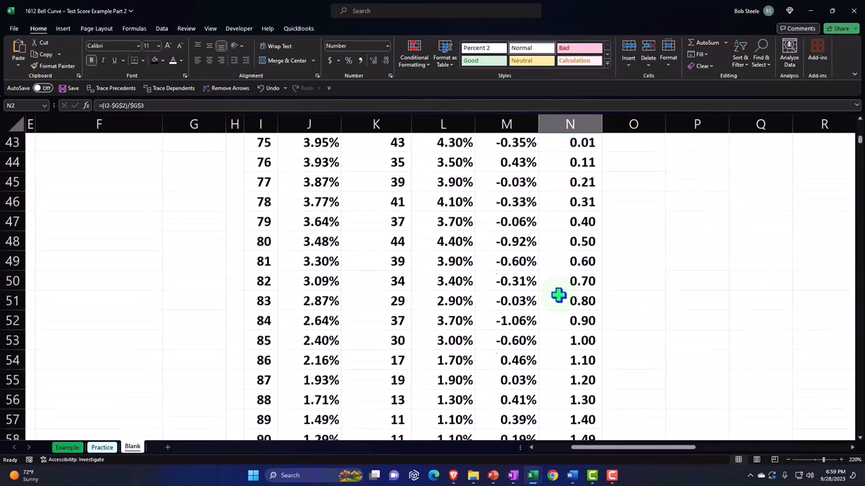
pyautogui.scroll(-3)
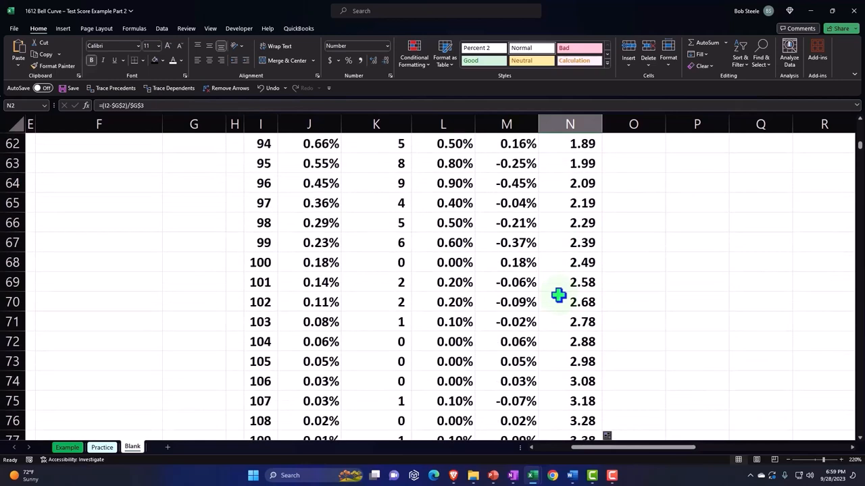
pyautogui.scroll(-3)
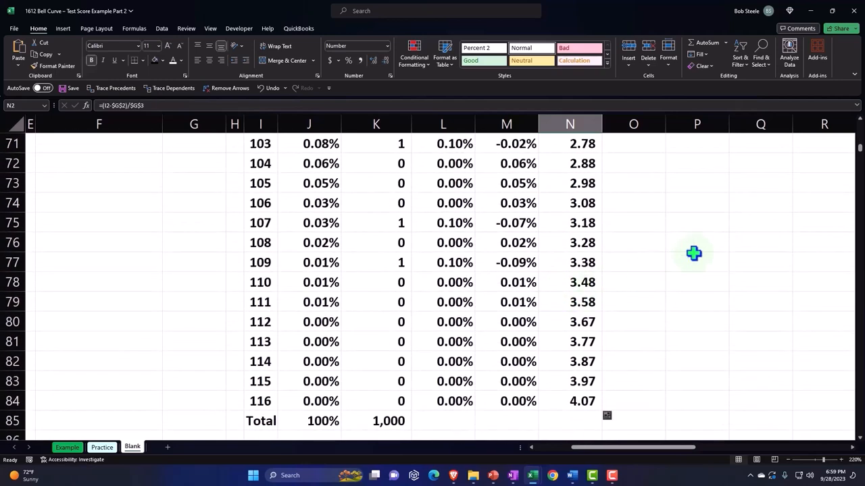
pyautogui.scroll(3)
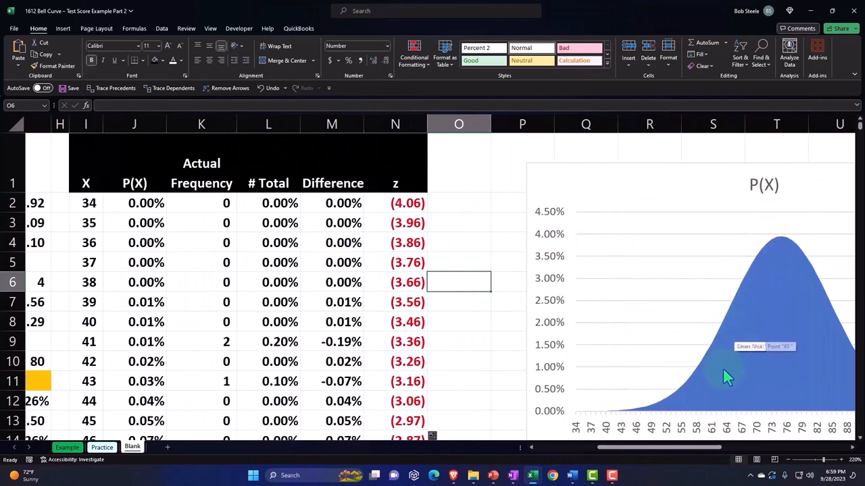
# Step: Enter =F12 in O1 as the P(x<=80) header and center it
pyautogui.hscroll(-3)
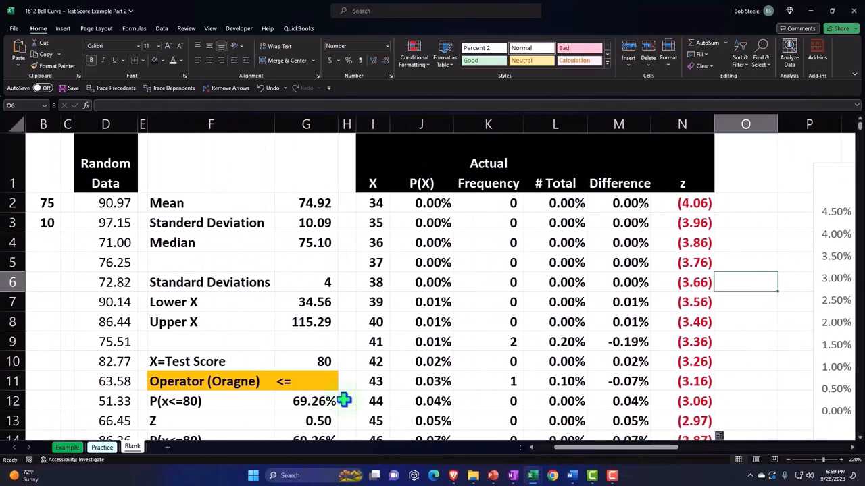
pyautogui.moveTo(262, 401)
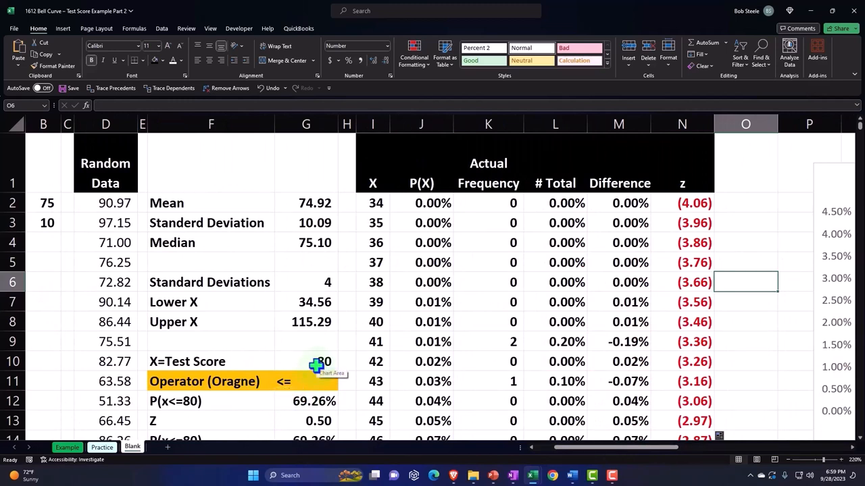
pyautogui.click(745, 163)
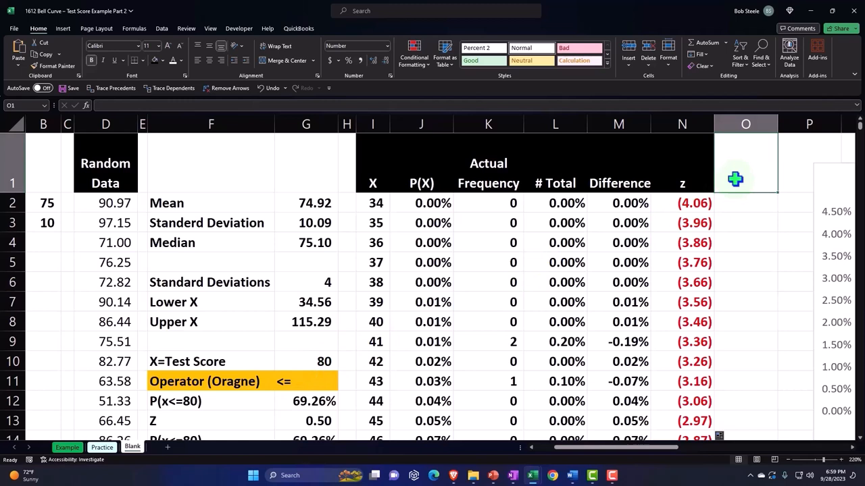
pyautogui.click(745, 242)
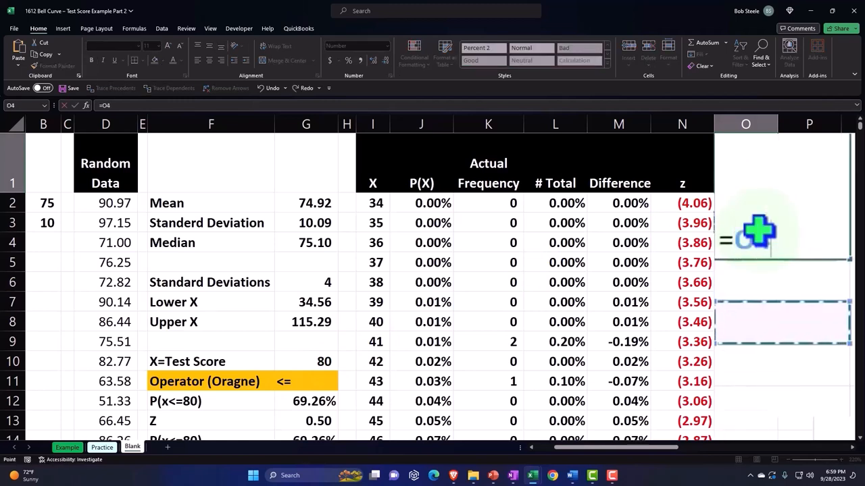
pyautogui.click(372, 341)
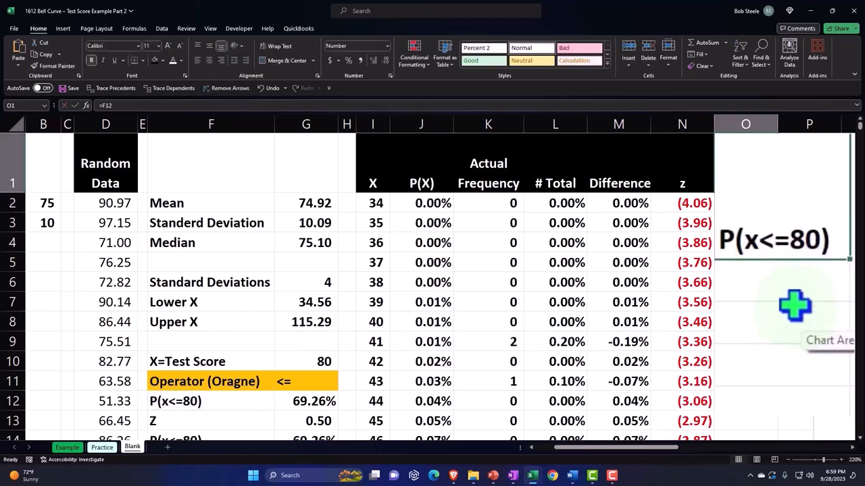
pyautogui.moveTo(595, 218)
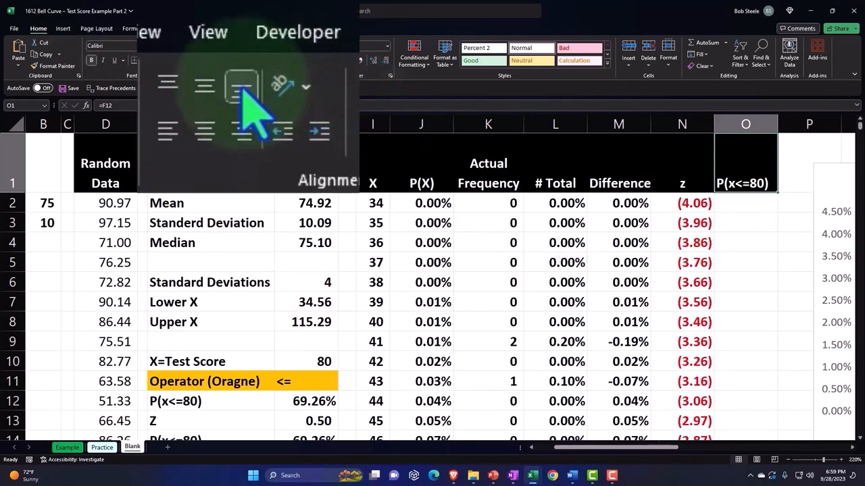
pyautogui.click(745, 203)
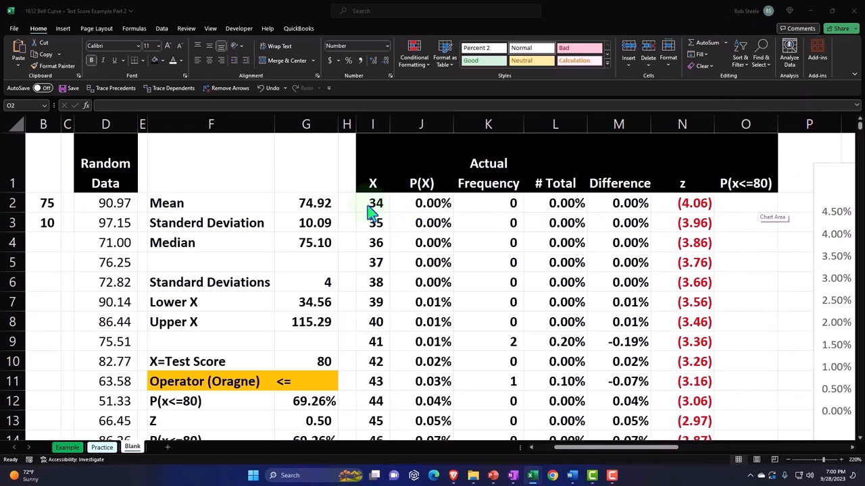
pyautogui.moveTo(324, 382)
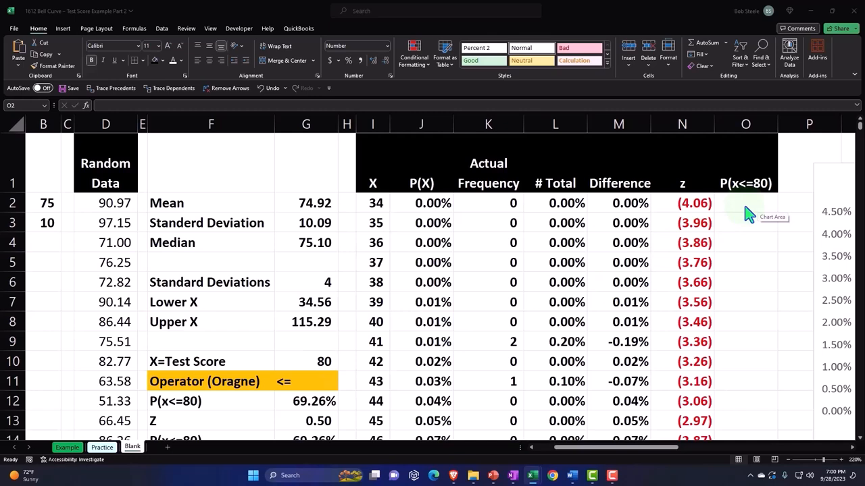
pyautogui.moveTo(655, 463)
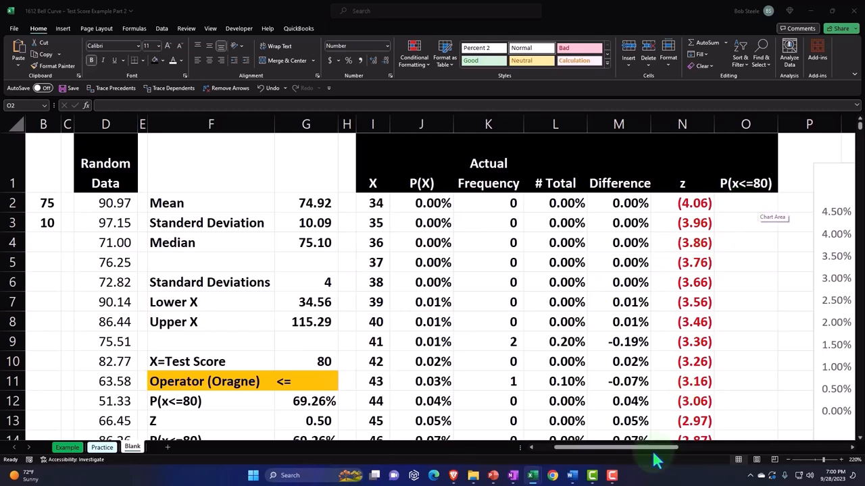
pyautogui.hscroll(3)
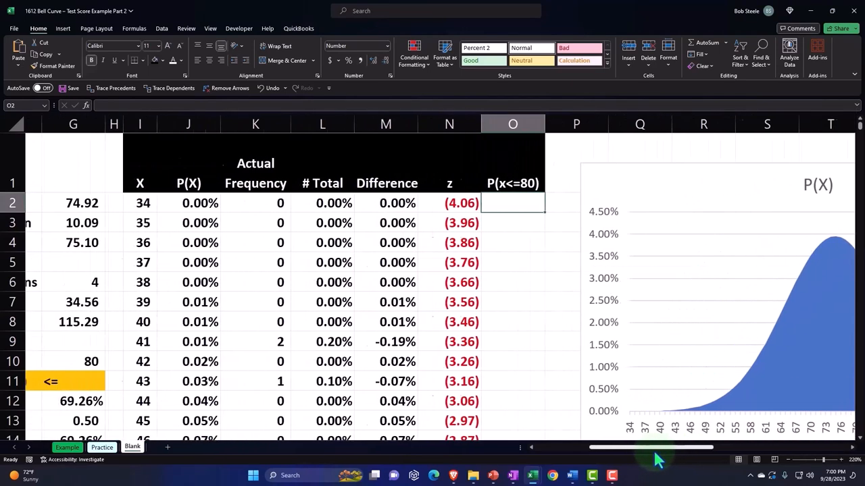
pyautogui.hscroll(-3)
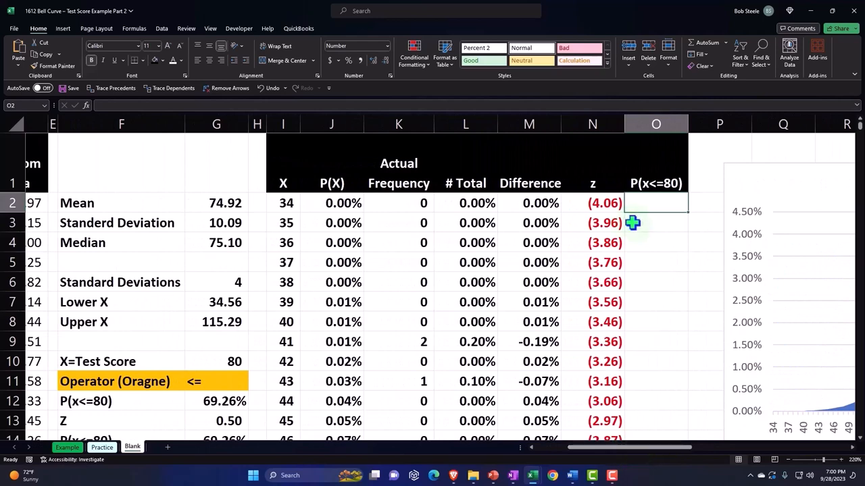
pyautogui.moveTo(668, 345)
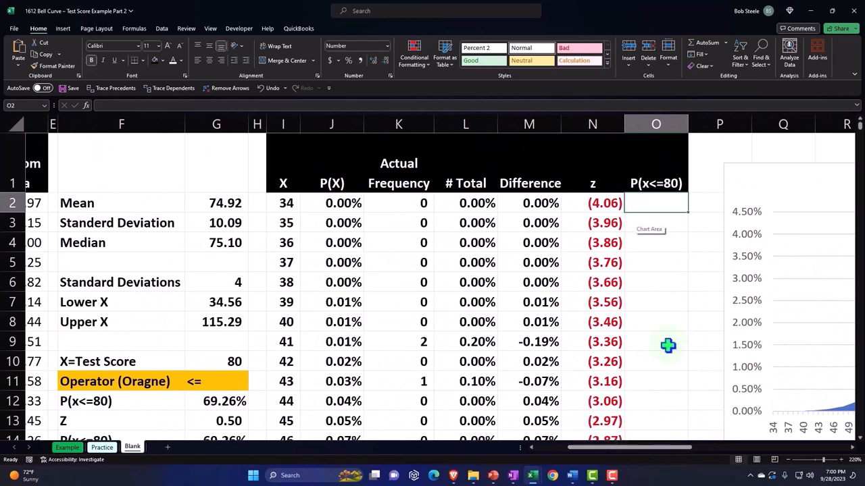
# Step: Enter =IF(I2<=G10,J2,"") in O2 for the first P(x<=80) value
pyautogui.write('=if(I2')
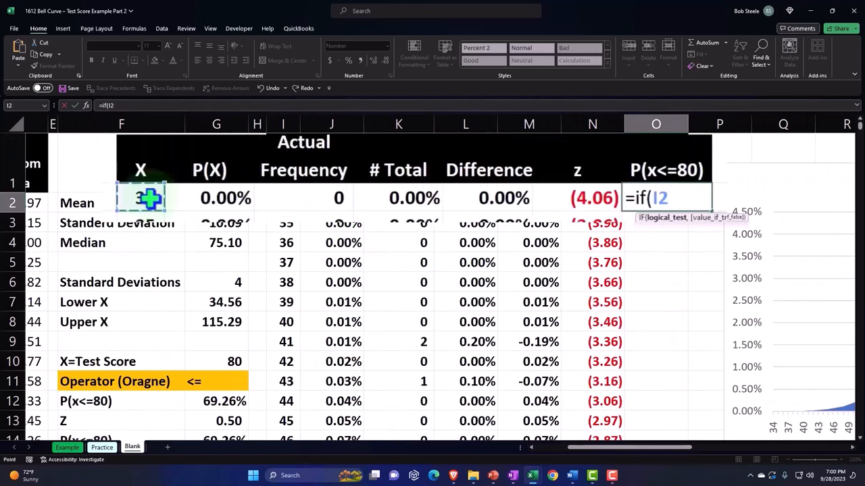
pyautogui.write('<=')
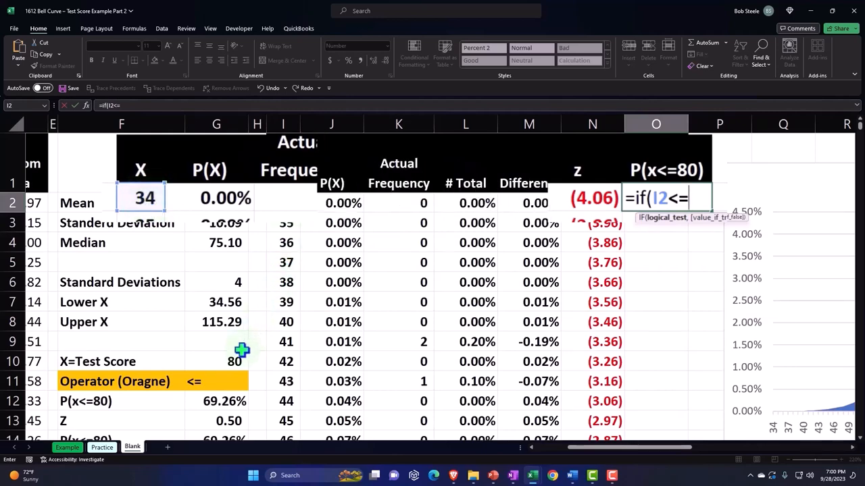
pyautogui.click(235, 361)
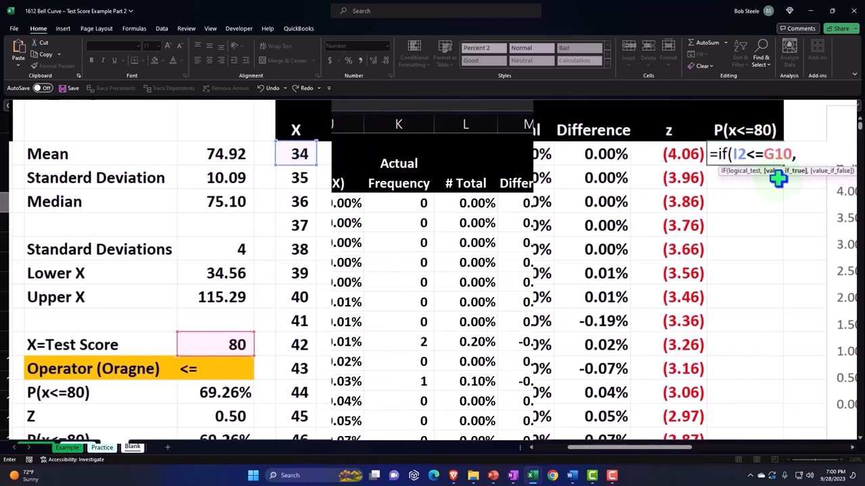
pyautogui.hscroll(-3)
pyautogui.write('J2,')
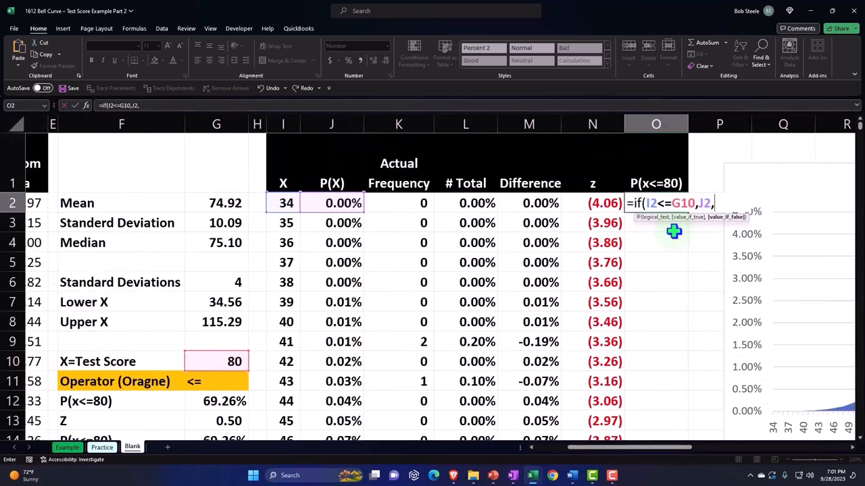
pyautogui.write('""')
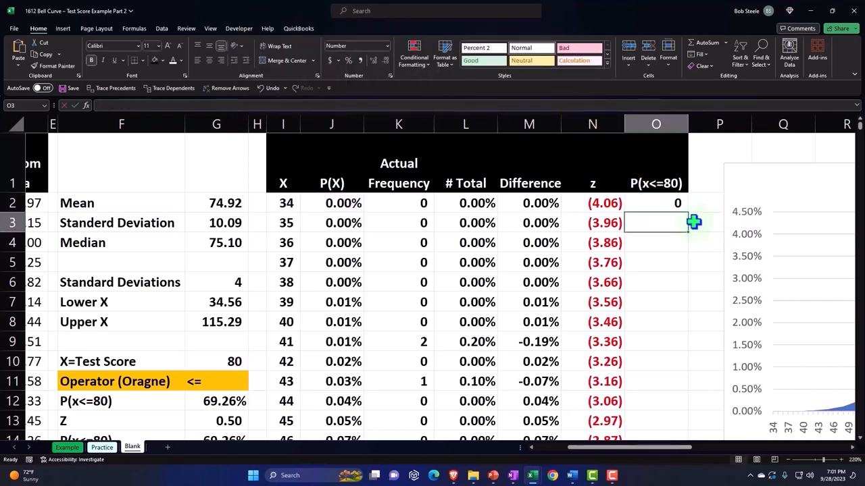
pyautogui.moveTo(301, 203)
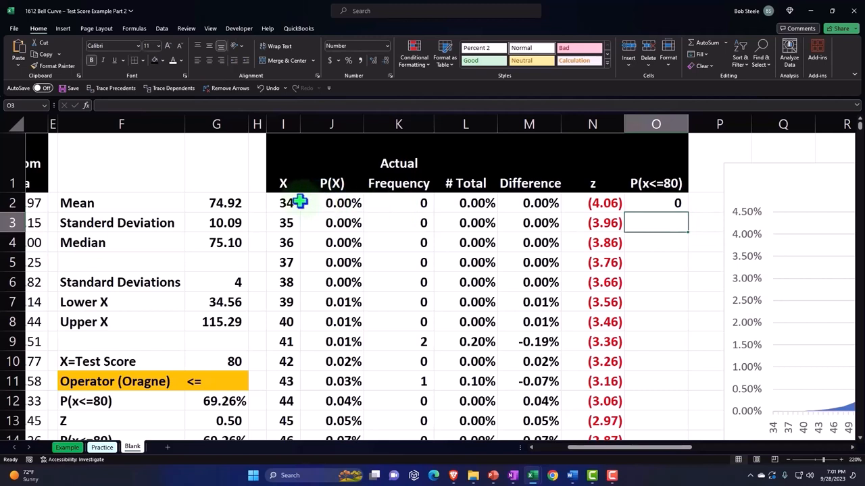
# Step: Format the first P(x<=80) result as a percentage
pyautogui.click(655, 202)
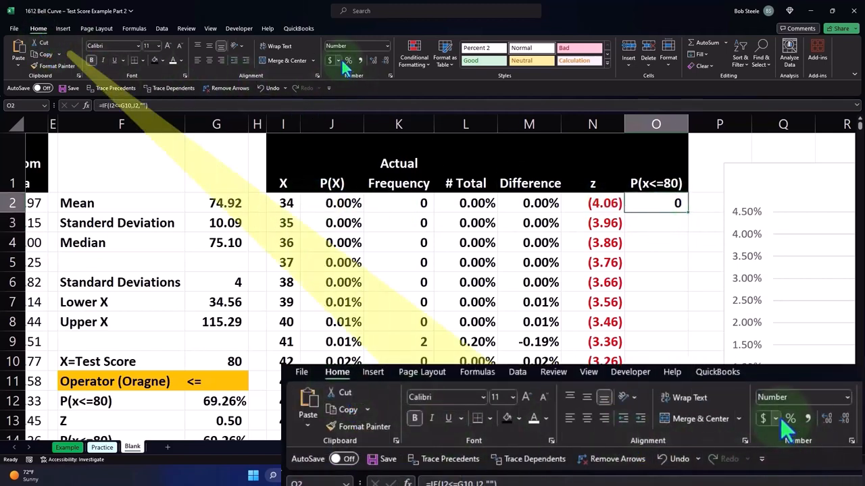
pyautogui.click(349, 61)
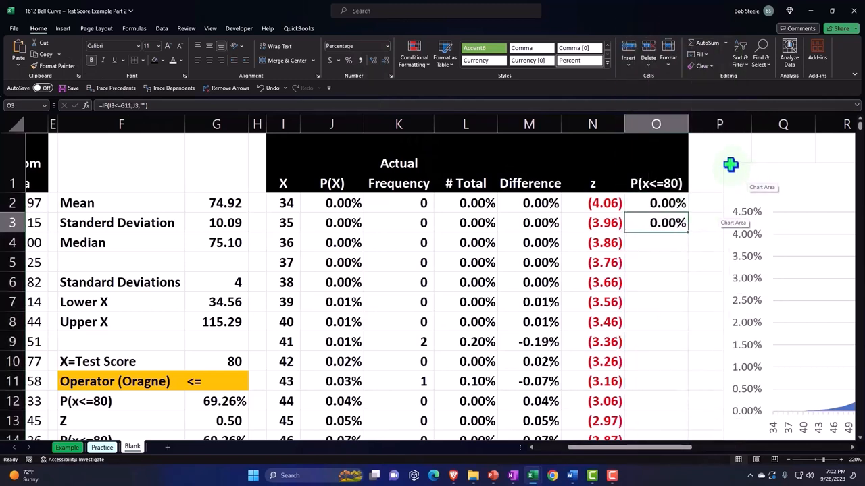
pyautogui.click(667, 202)
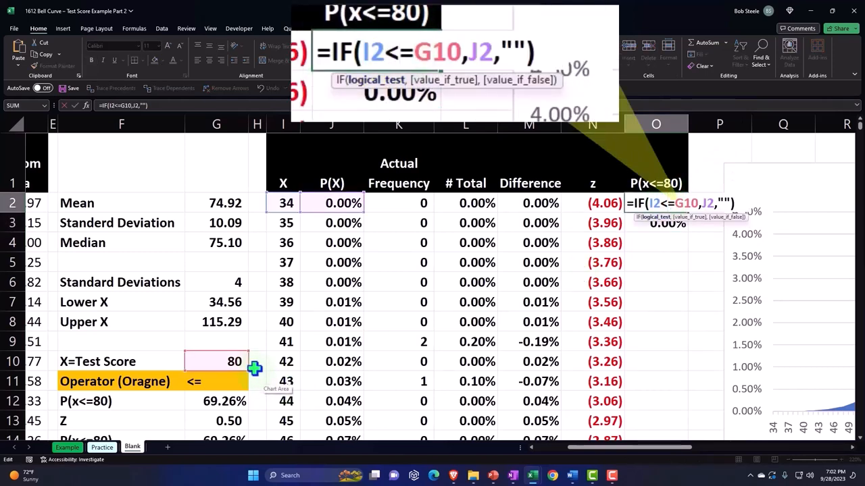
pyautogui.press('Return')
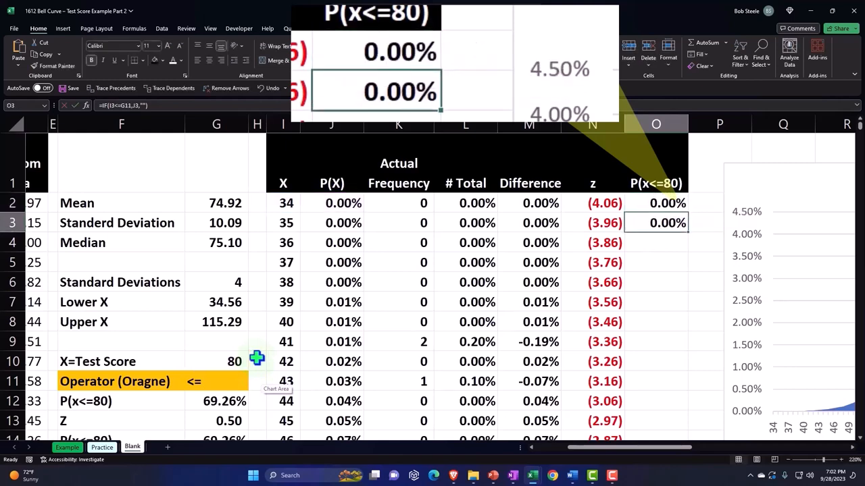
# Step: Lock the test score reference in the O2 formula as $G$10
pyautogui.doubleClick(667, 223)
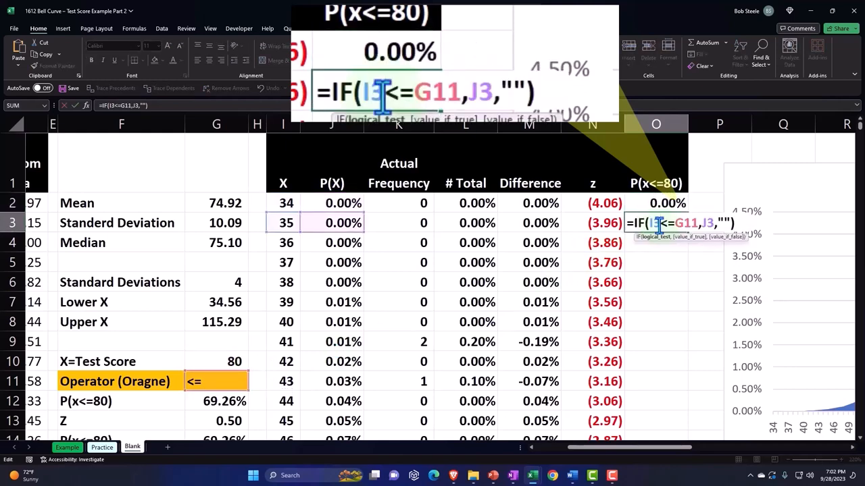
pyautogui.click(655, 203)
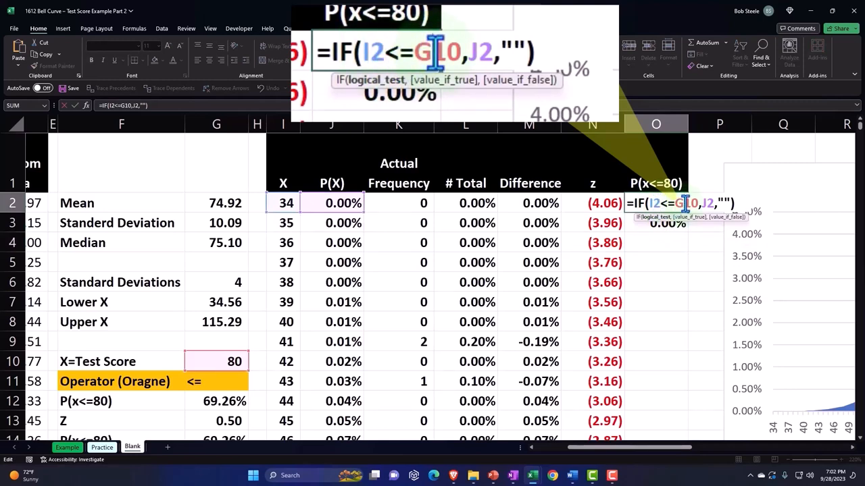
pyautogui.press('f4')
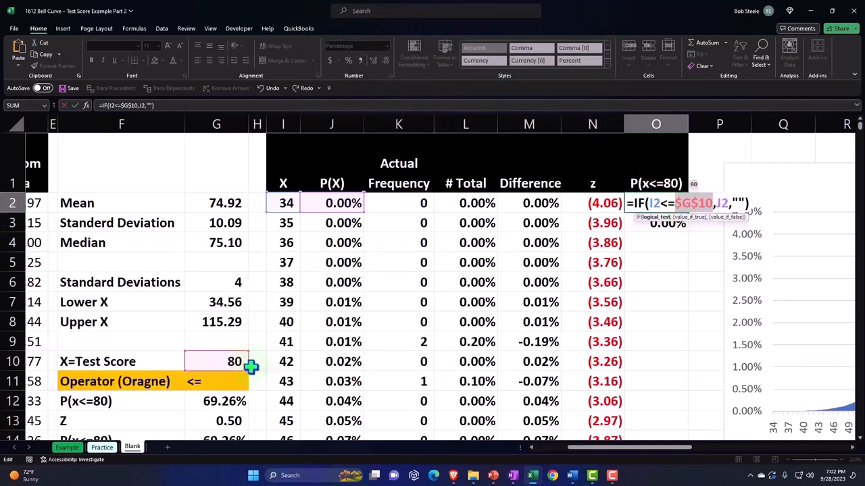
pyautogui.press('Return')
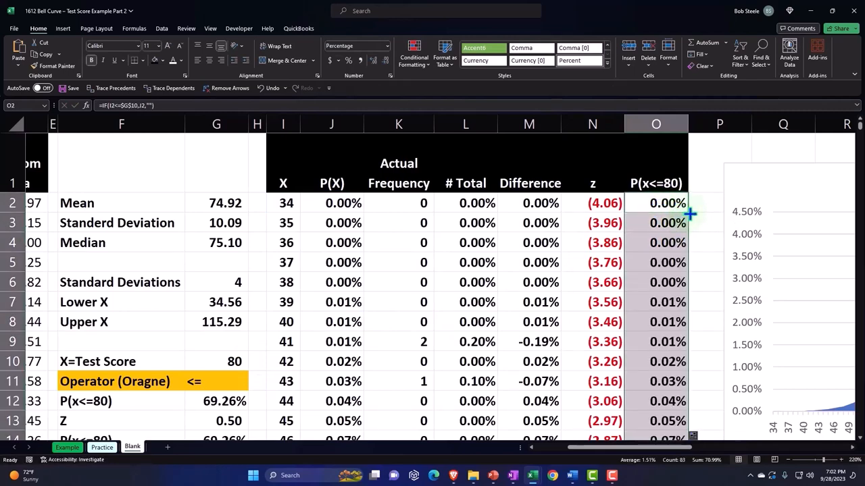
pyautogui.scroll(-3)
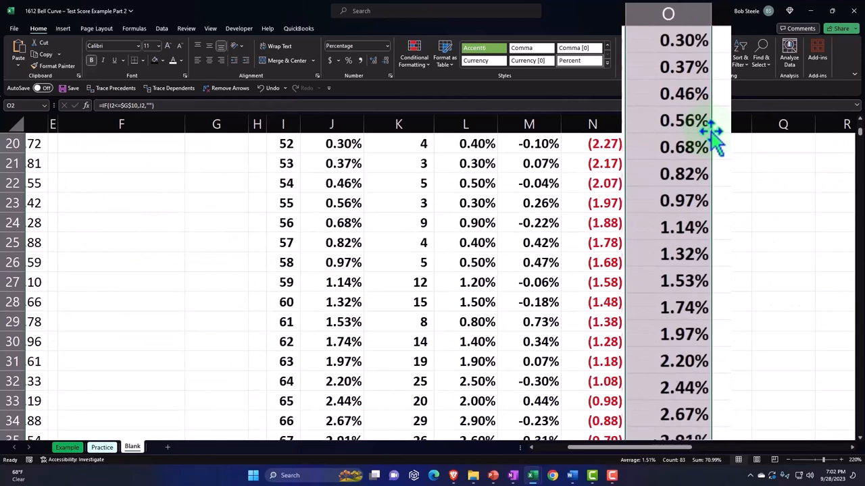
pyautogui.scroll(-3)
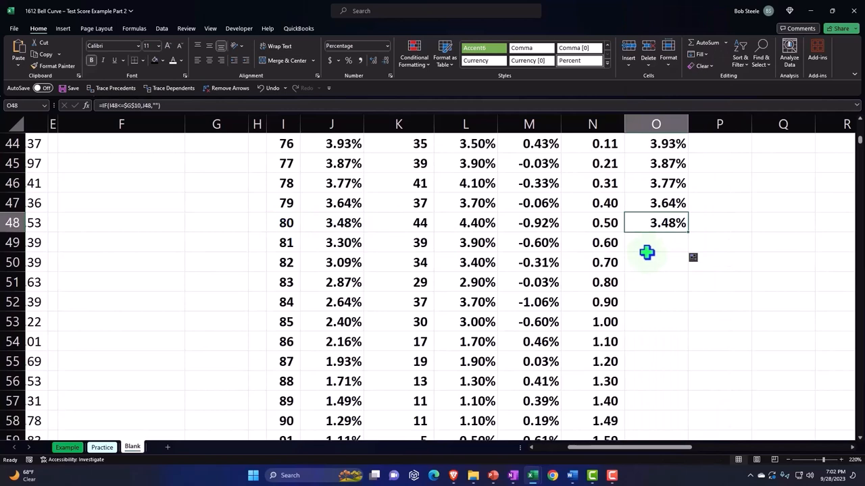
pyautogui.scroll(3)
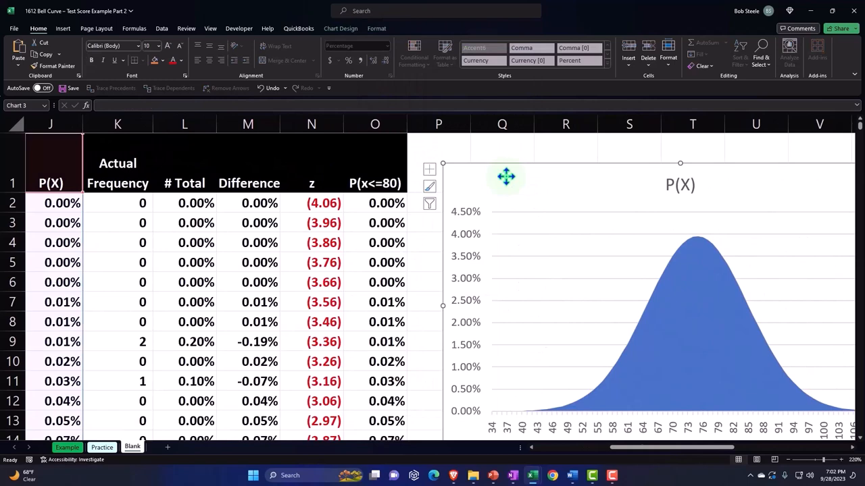
pyautogui.moveTo(510, 177)
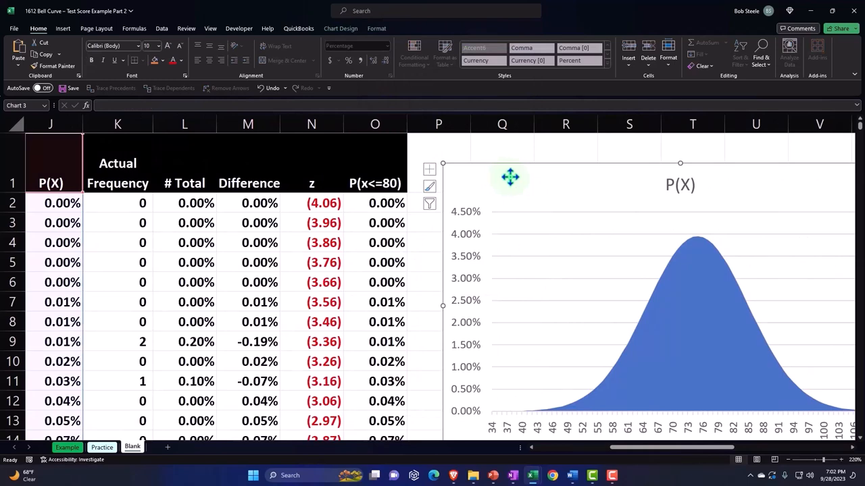
# Step: Add a chart series named from O1 with values O2:O84
pyautogui.click(340, 28)
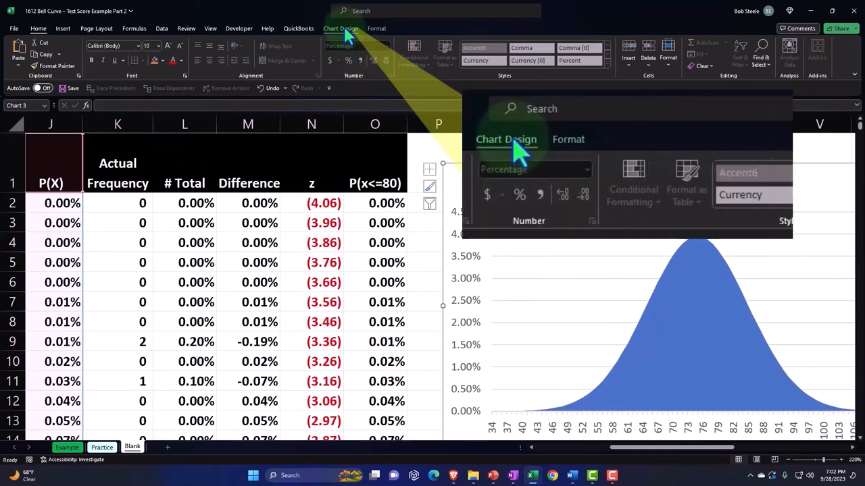
pyautogui.click(341, 28)
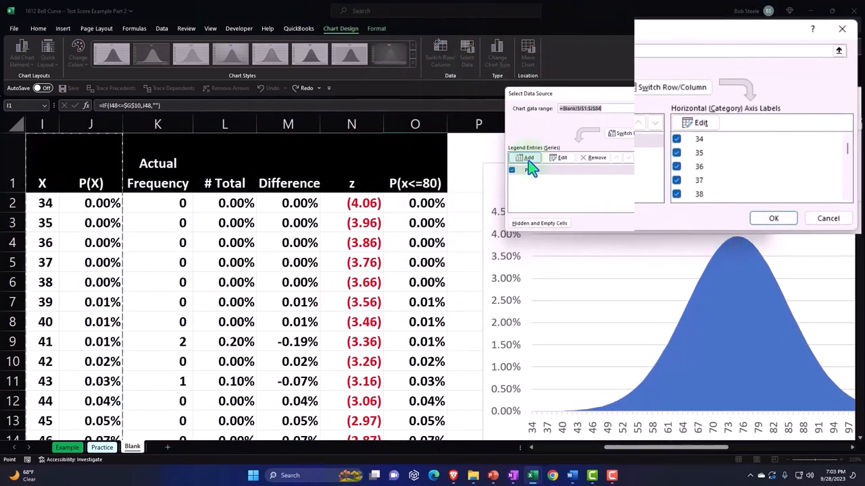
pyautogui.click(525, 157)
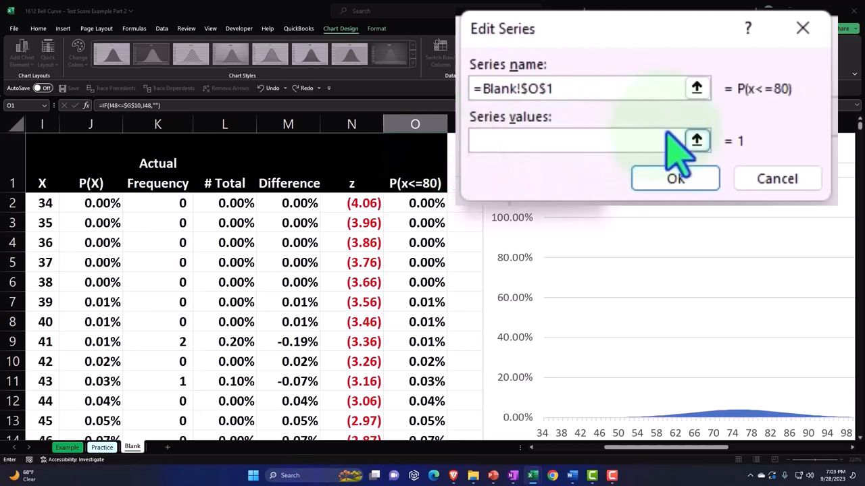
pyautogui.click(696, 140)
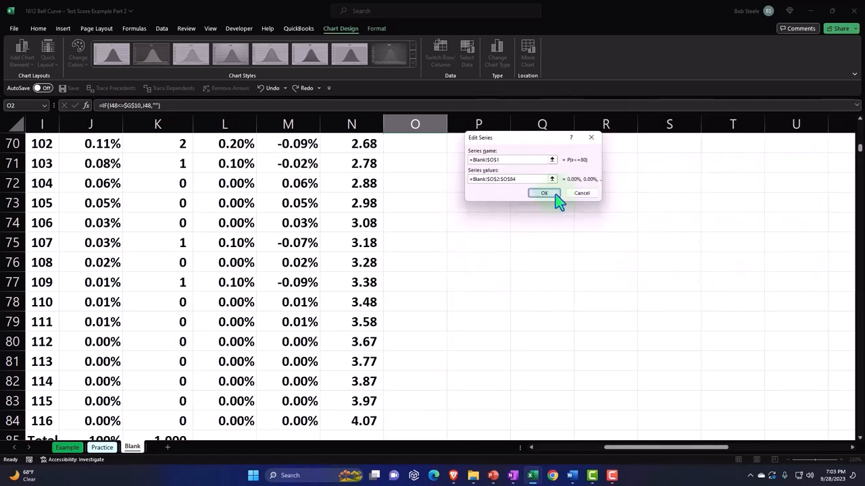
pyautogui.click(544, 193)
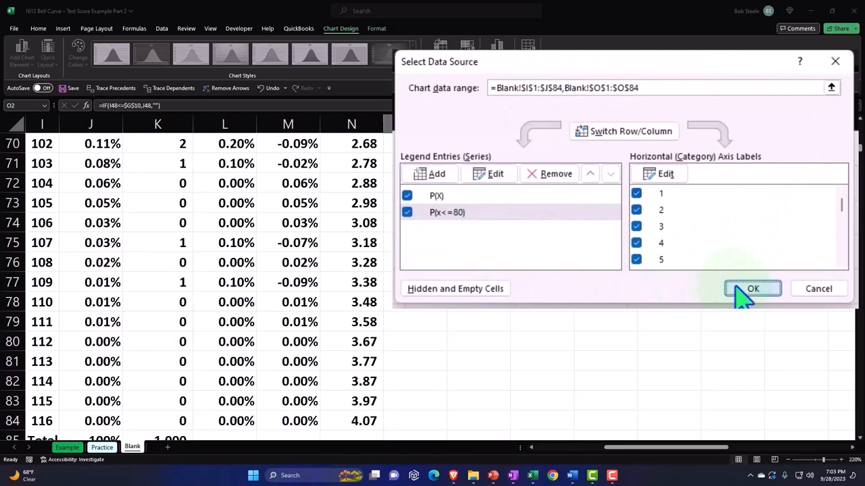
pyautogui.click(752, 289)
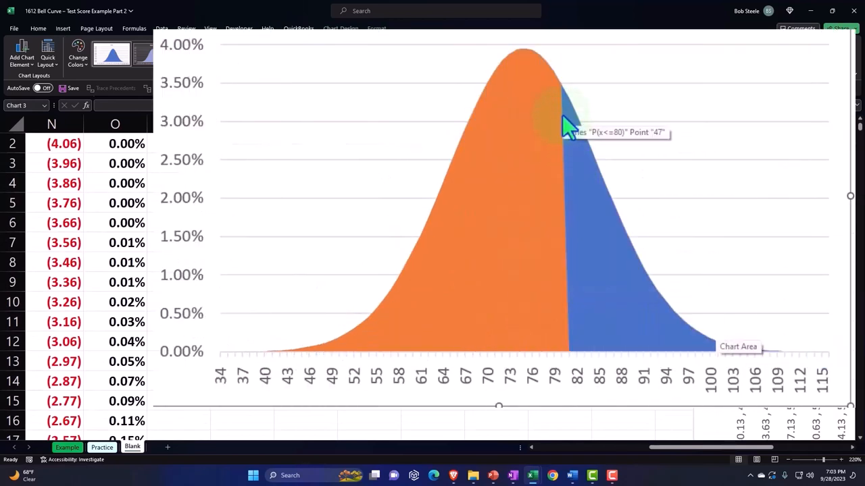
pyautogui.moveTo(566, 132)
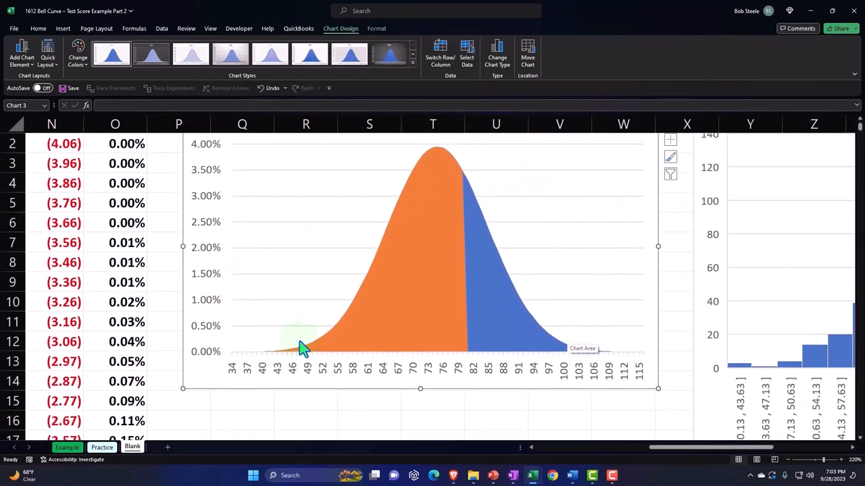
pyautogui.moveTo(327, 358)
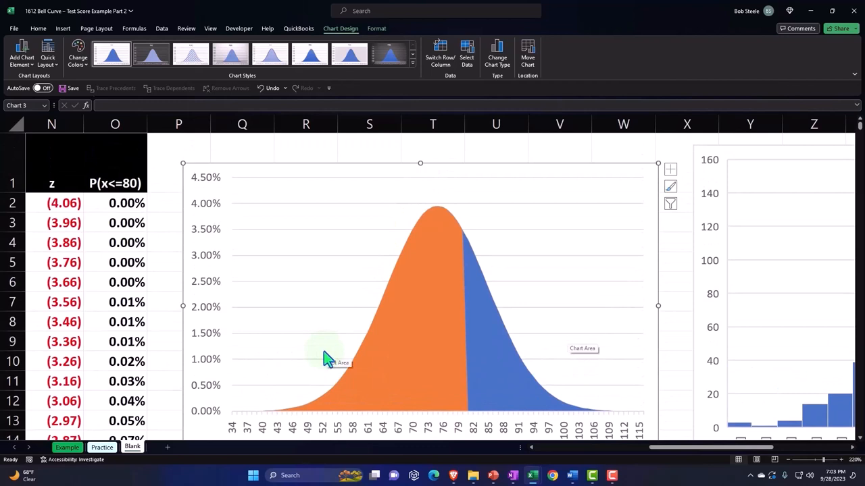
pyautogui.moveTo(659, 194)
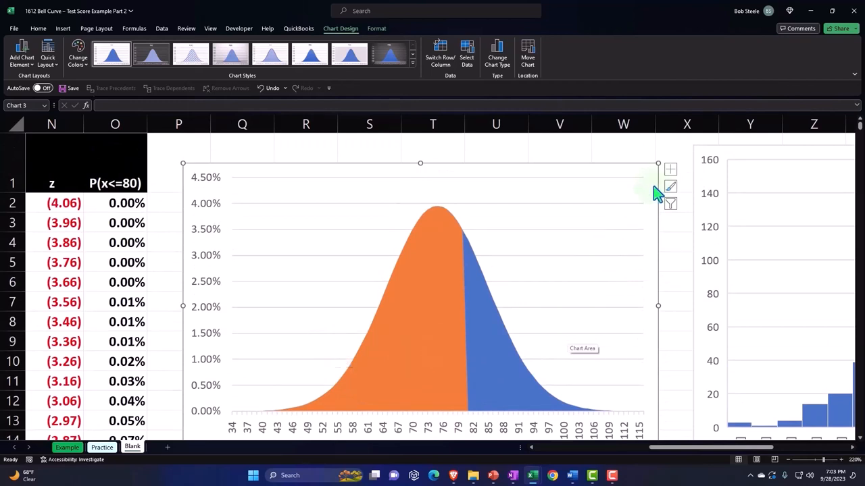
# Step: Tick Legend under Chart Elements, then deselect the chart
pyautogui.click(670, 170)
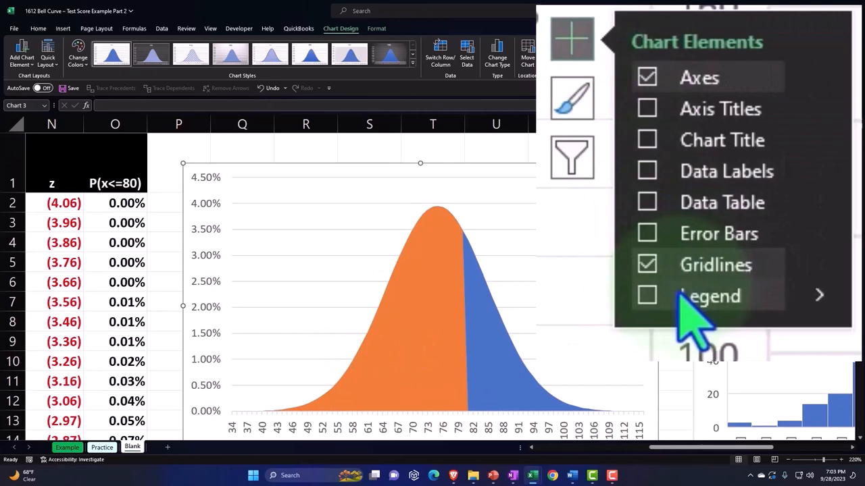
pyautogui.click(646, 295)
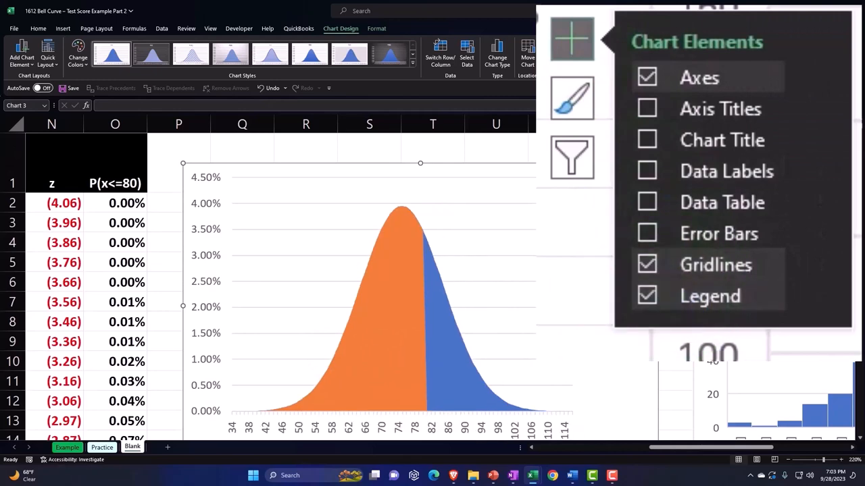
pyautogui.click(564, 294)
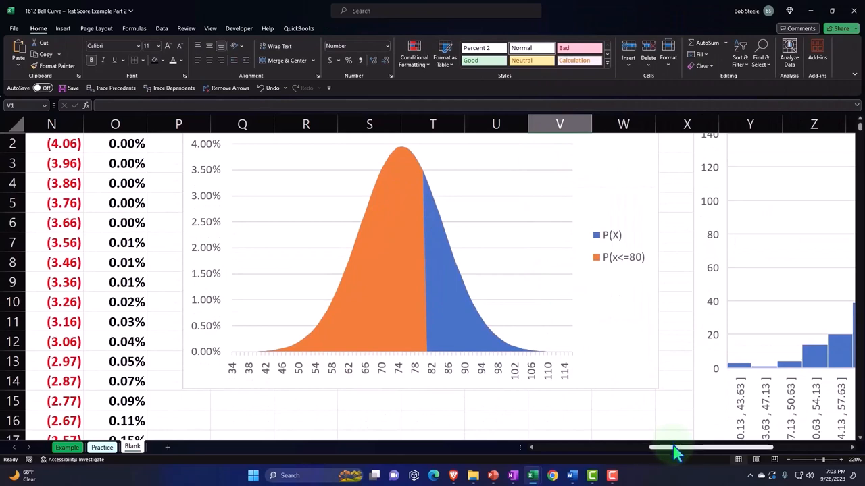
pyautogui.hscroll(-3)
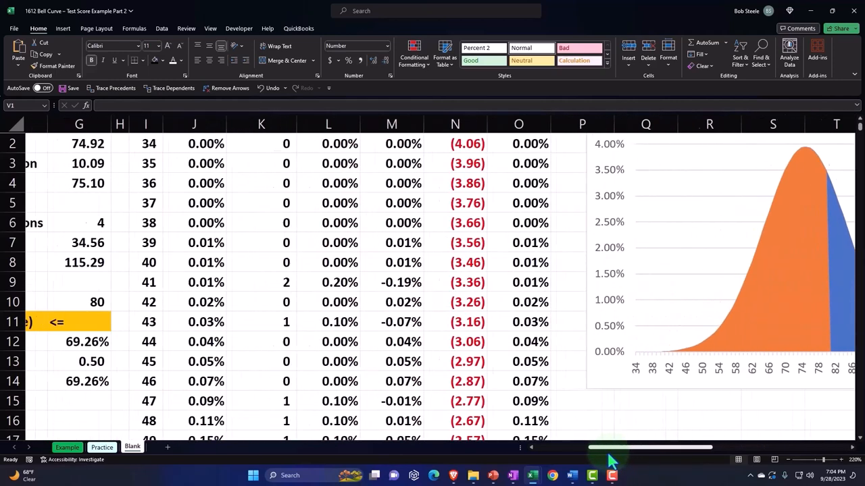
pyautogui.hscroll(-3)
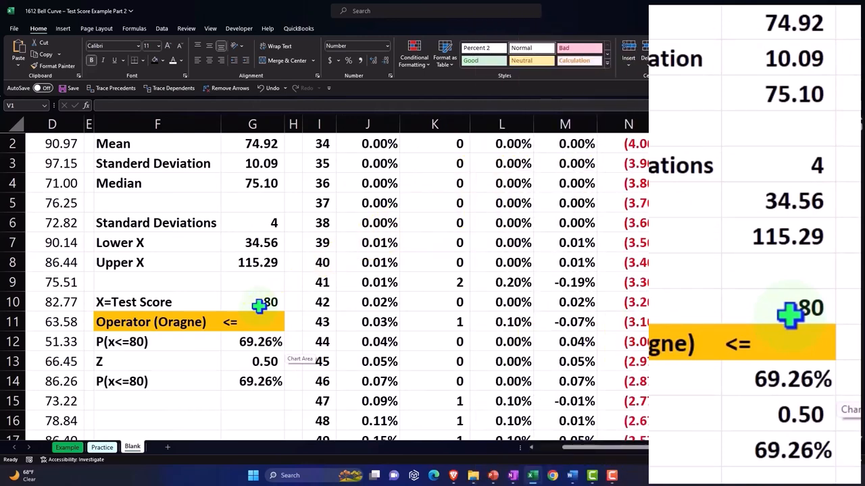
pyautogui.hscroll(3)
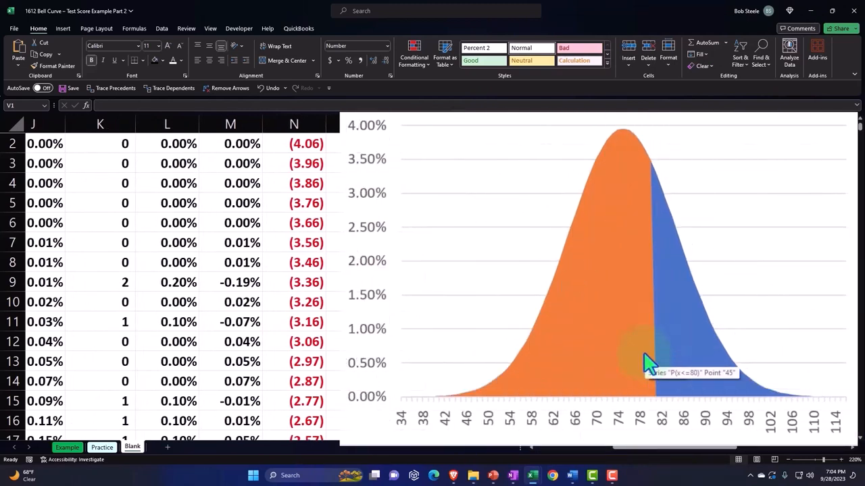
pyautogui.moveTo(669, 309)
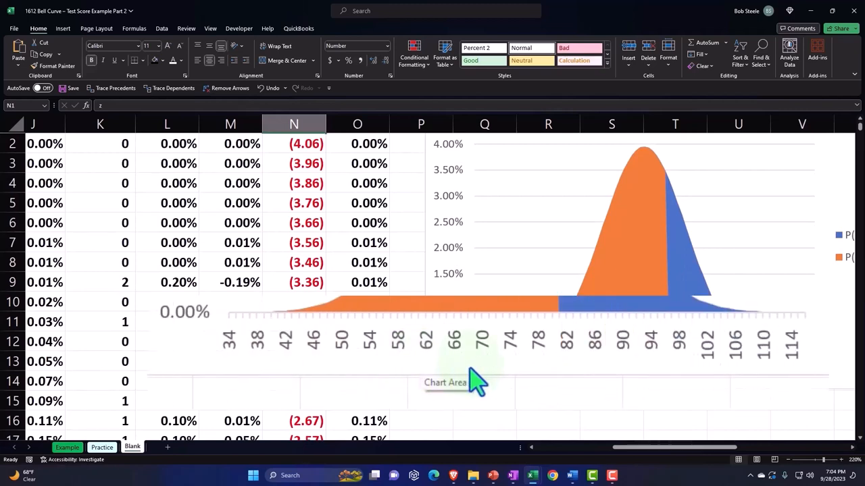
pyautogui.scroll(3)
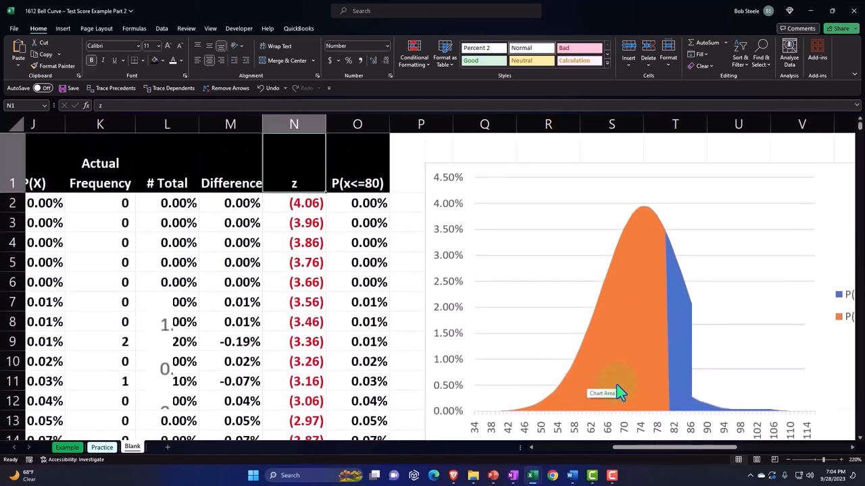